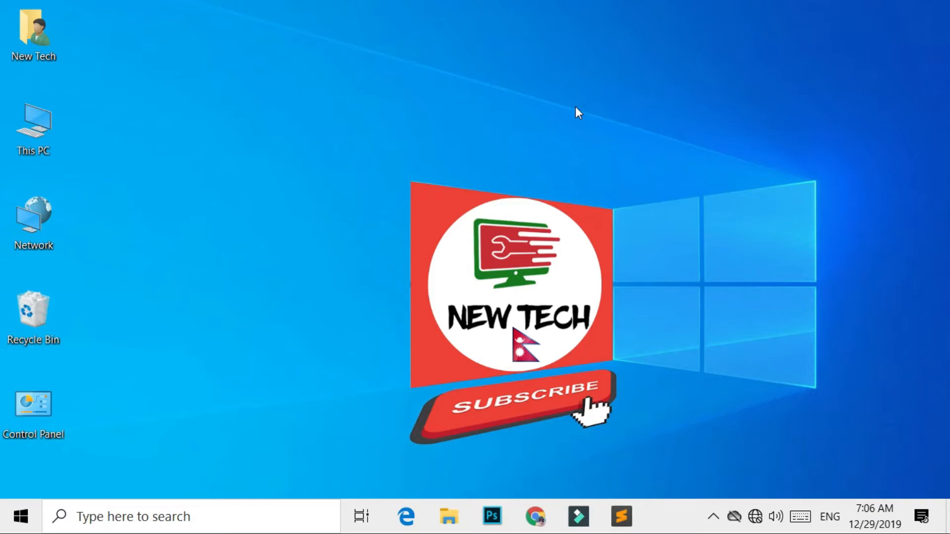
# Show the taskbar network flyout, revealing the unidentified network with no Internet access.
pyautogui.click(753, 516)
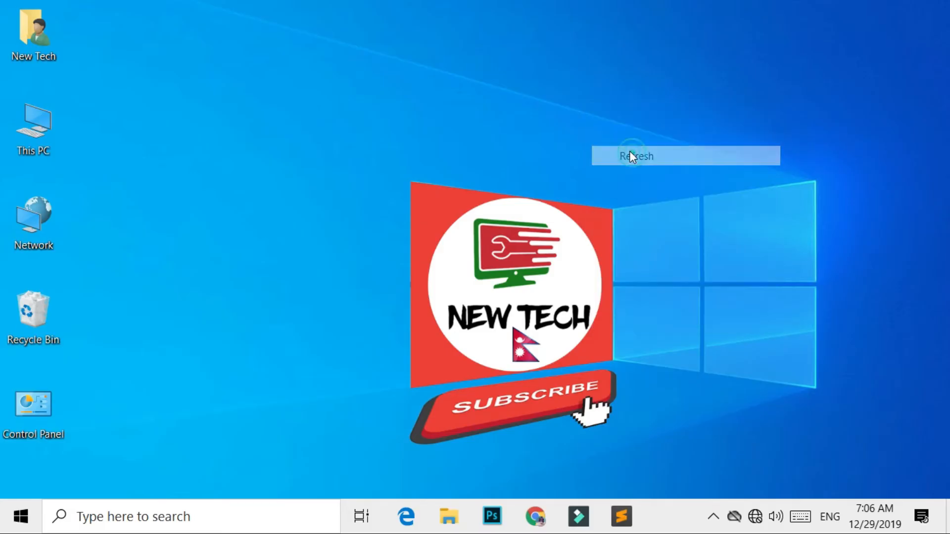
pyautogui.click(635, 156)
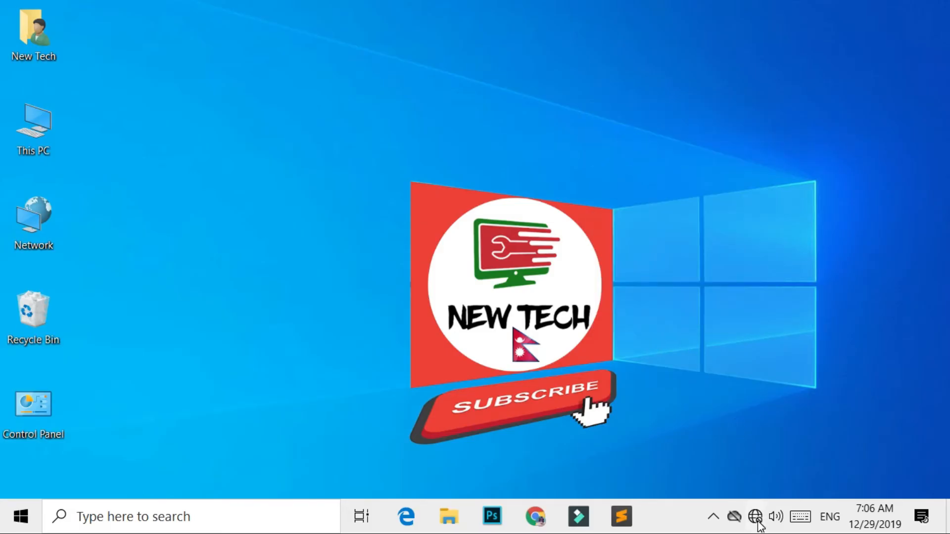
pyautogui.moveTo(755, 517)
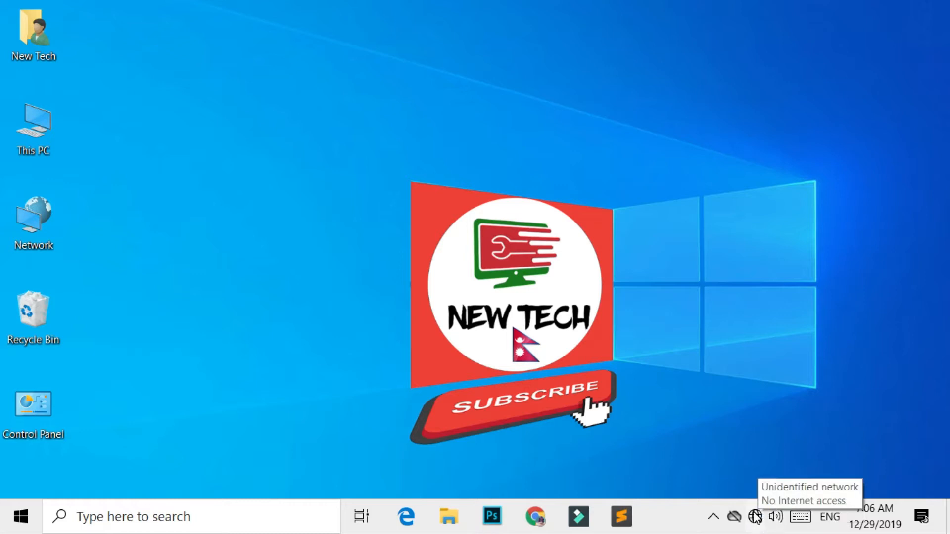
pyautogui.click(755, 517)
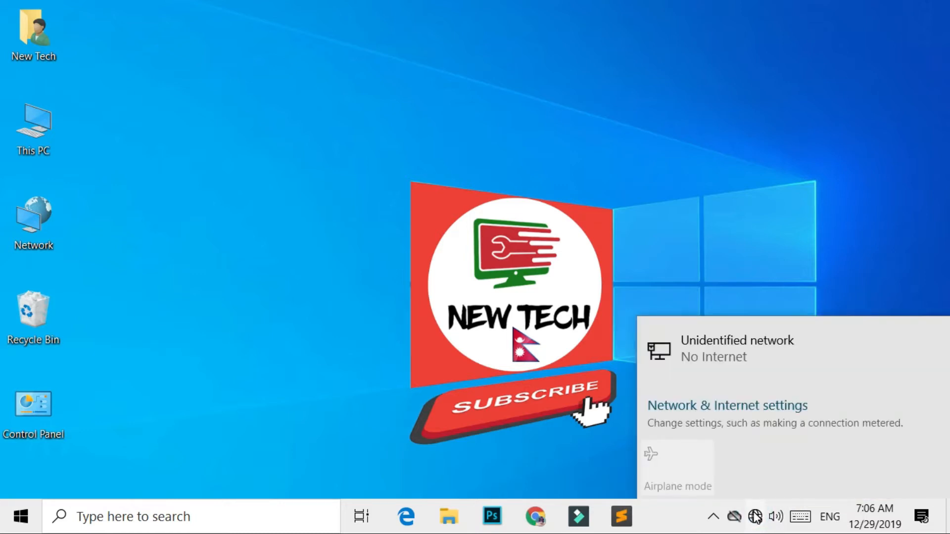
pyautogui.moveTo(773, 357)
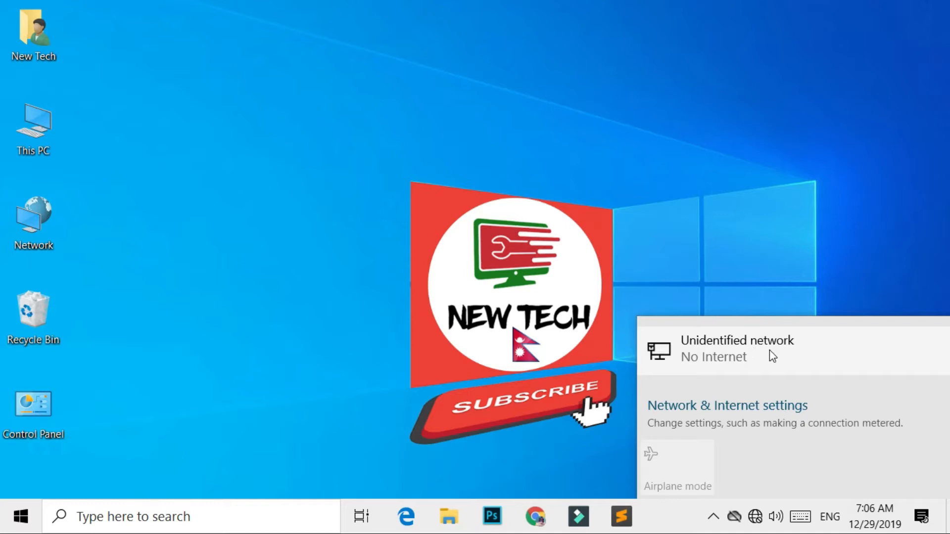
pyautogui.moveTo(748, 360)
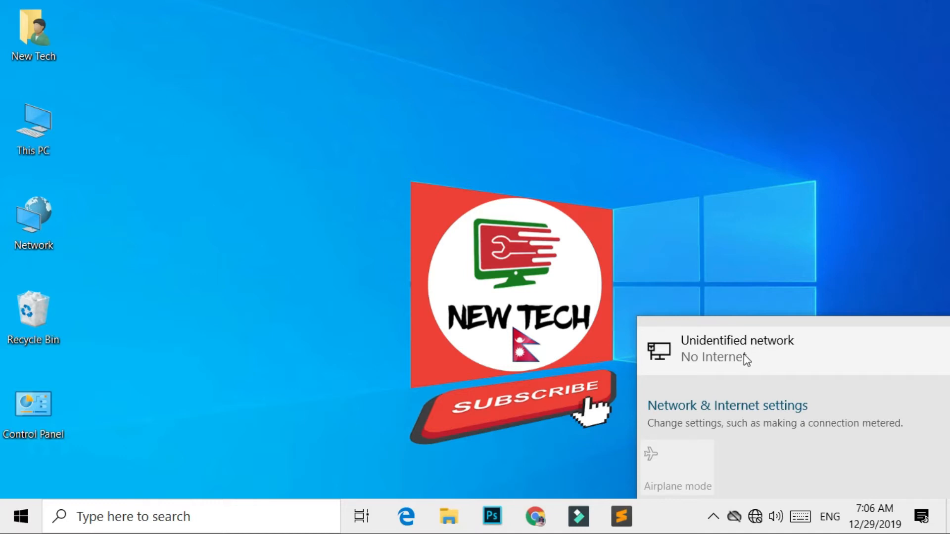
pyautogui.moveTo(741, 423)
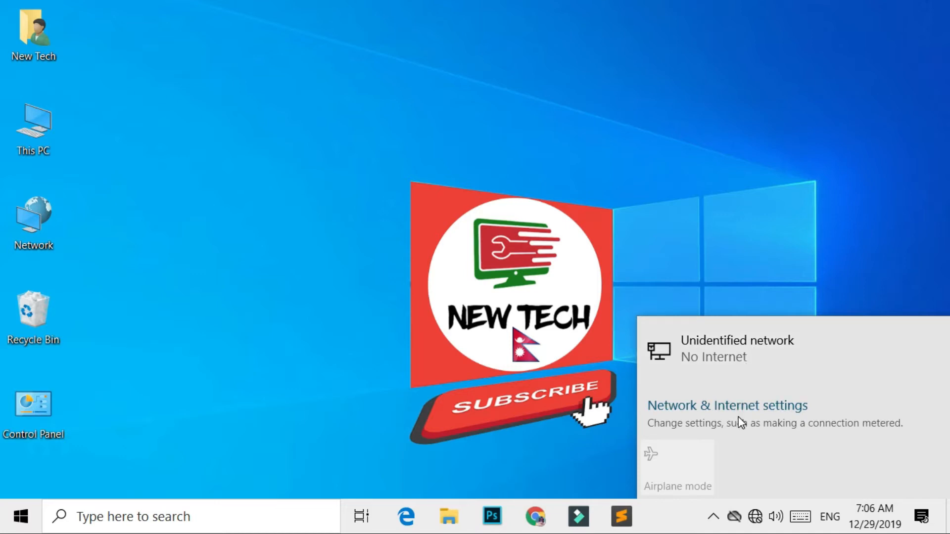
# Go from the flyout to the Network & Internet Status page reporting no Internet on Ethernet.
pyautogui.click(727, 405)
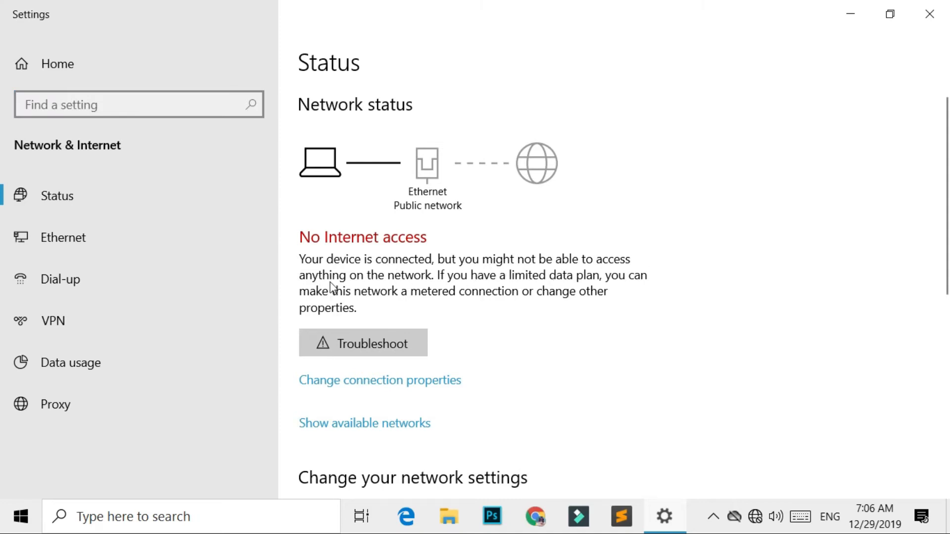
pyautogui.moveTo(513, 303)
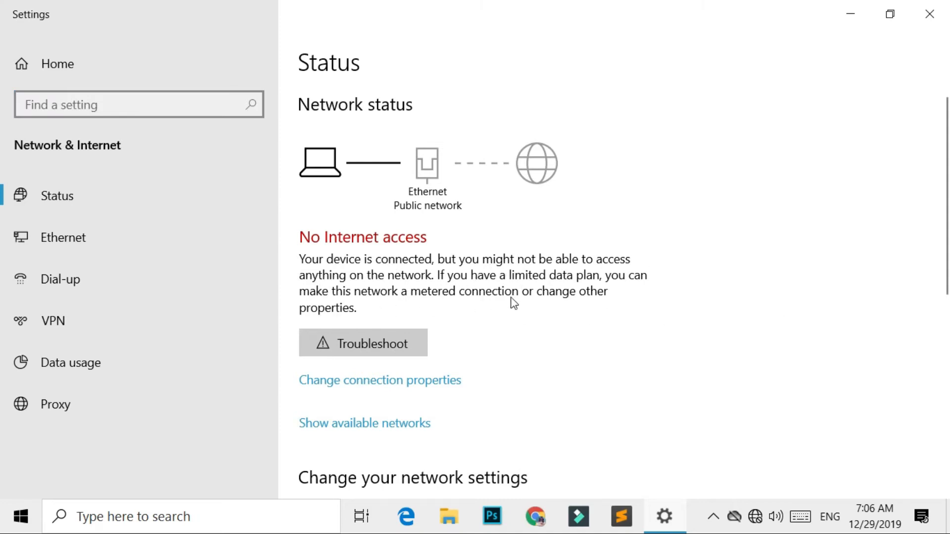
pyautogui.moveTo(610, 295)
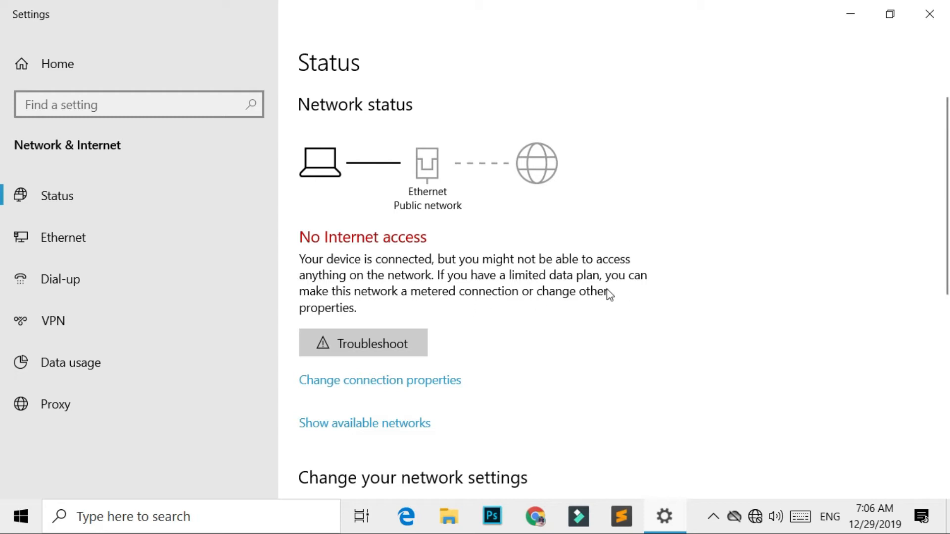
pyautogui.moveTo(595, 375)
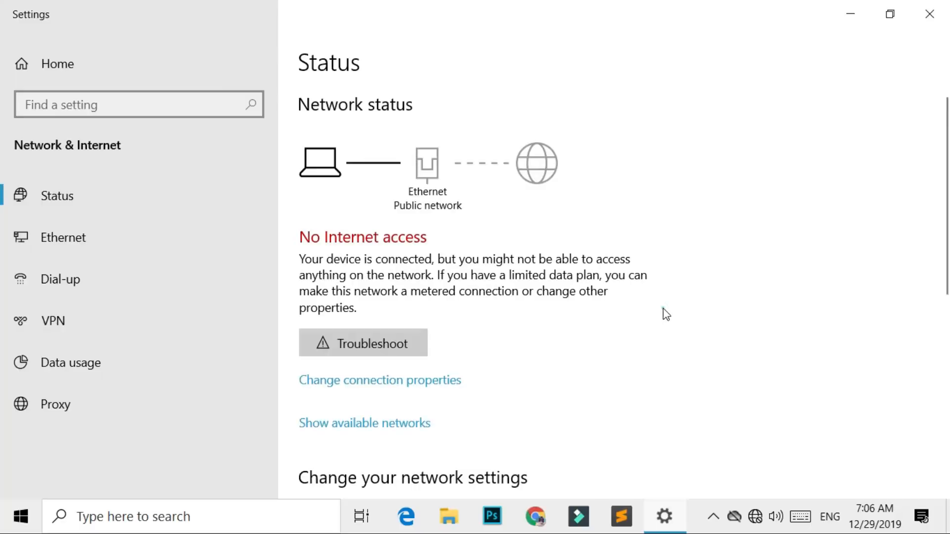
pyautogui.moveTo(593, 317)
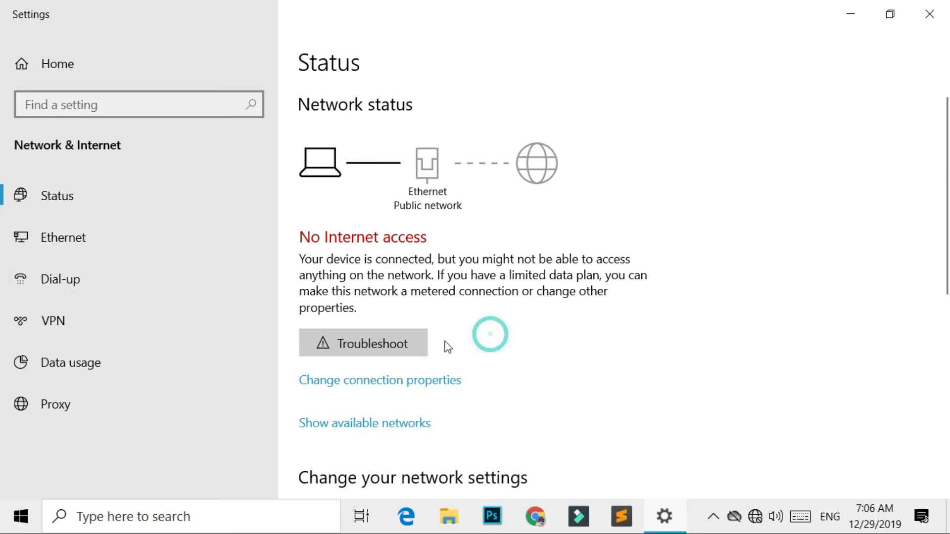
# Run Windows Network Diagnostics to fix the invalid Ethernet IP configuration and close it.
pyautogui.click(363, 343)
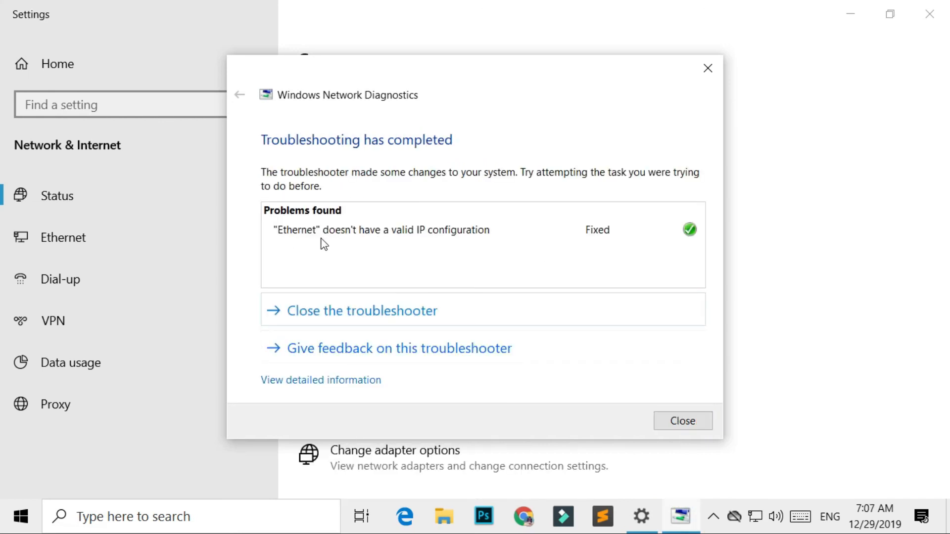
pyautogui.click(683, 420)
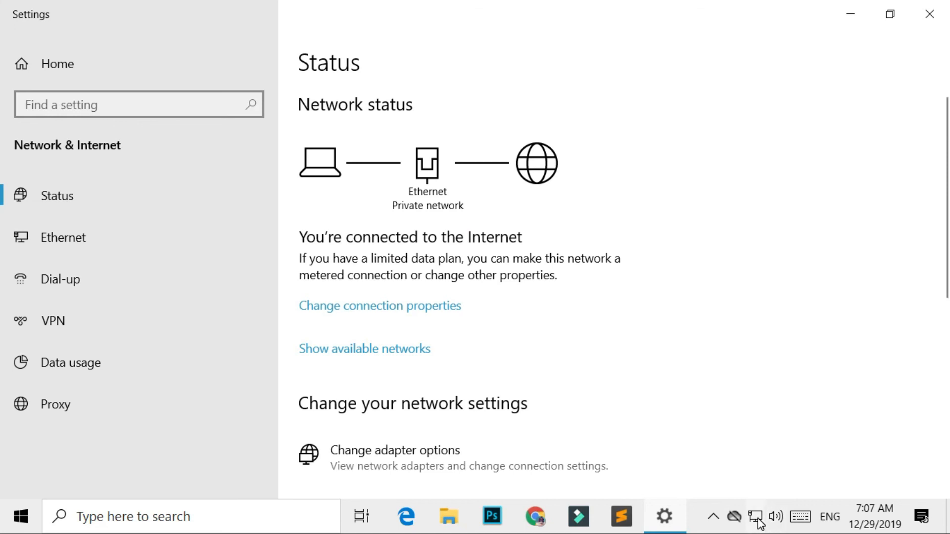
pyautogui.moveTo(756, 461)
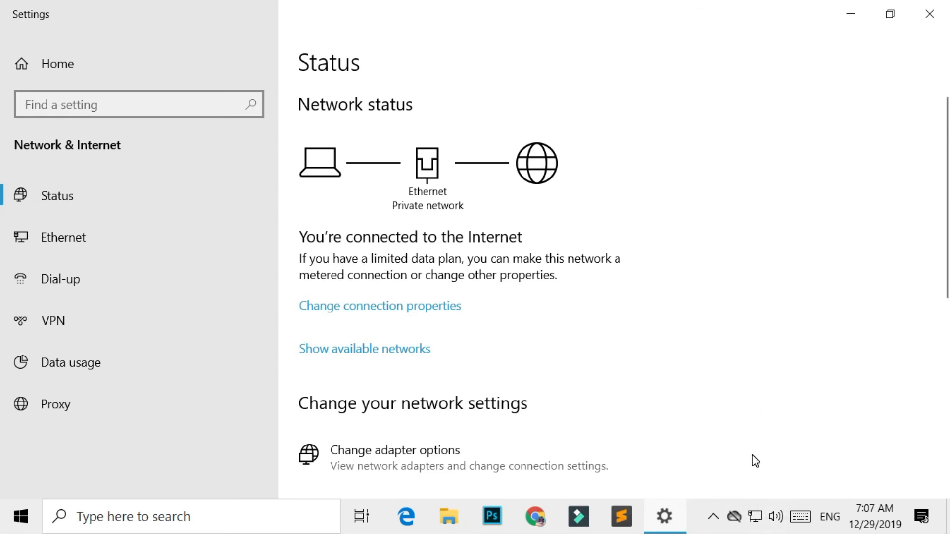